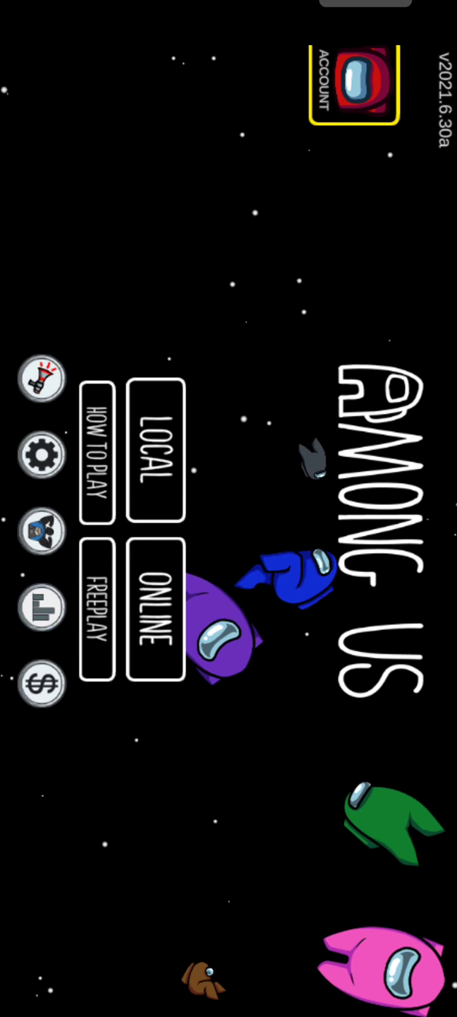
Open Online play, search for a public game, and dismiss the 'Could not find the game' notice.
{"action": "left_click", "coordinate": [152, 624]}
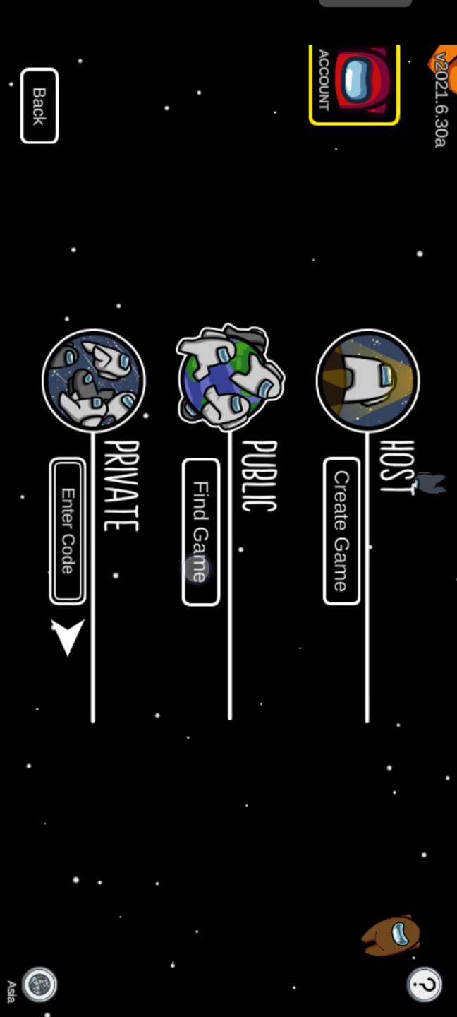
{"action": "left_click", "coordinate": [199, 544]}
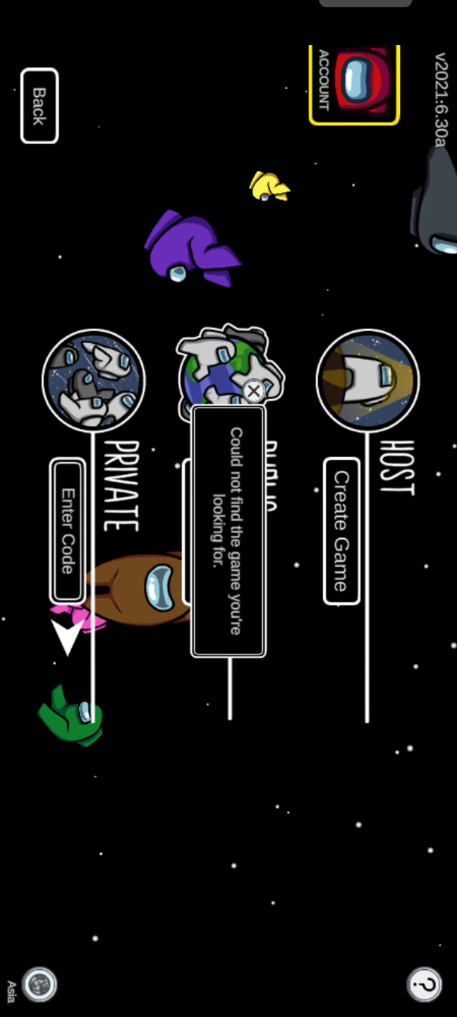
{"action": "left_click", "coordinate": [252, 390]}
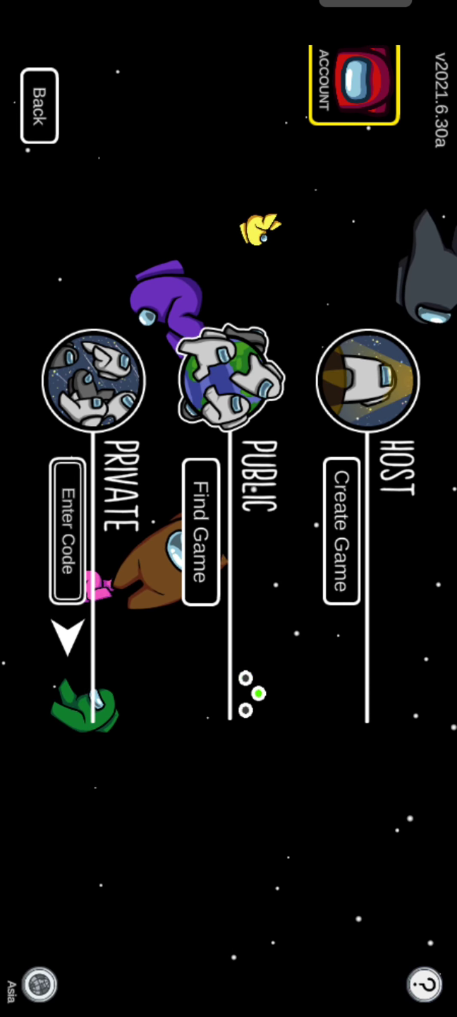
{"action": "left_click", "coordinate": [200, 541]}
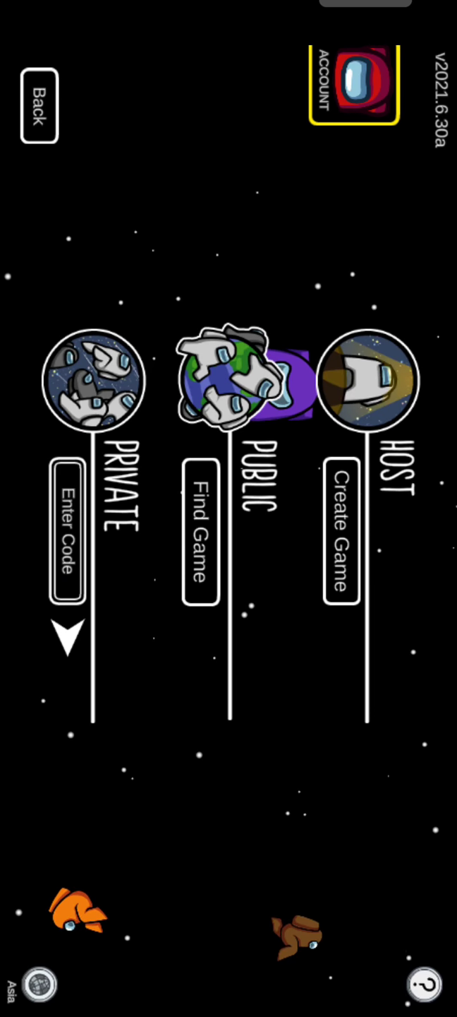
Join an Airship lobby, make the crewmate purple, and bring up the hat choices.
{"action": "left_click", "coordinate": [198, 529]}
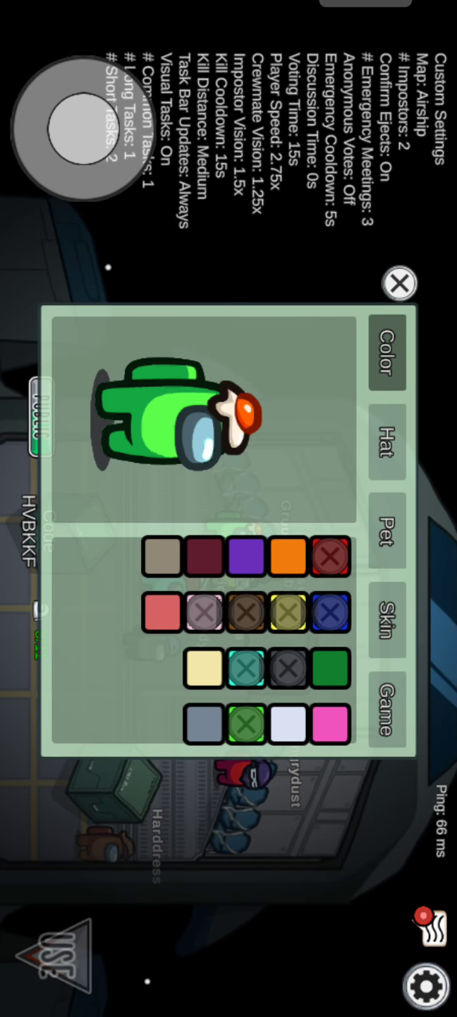
{"action": "left_click", "coordinate": [386, 446]}
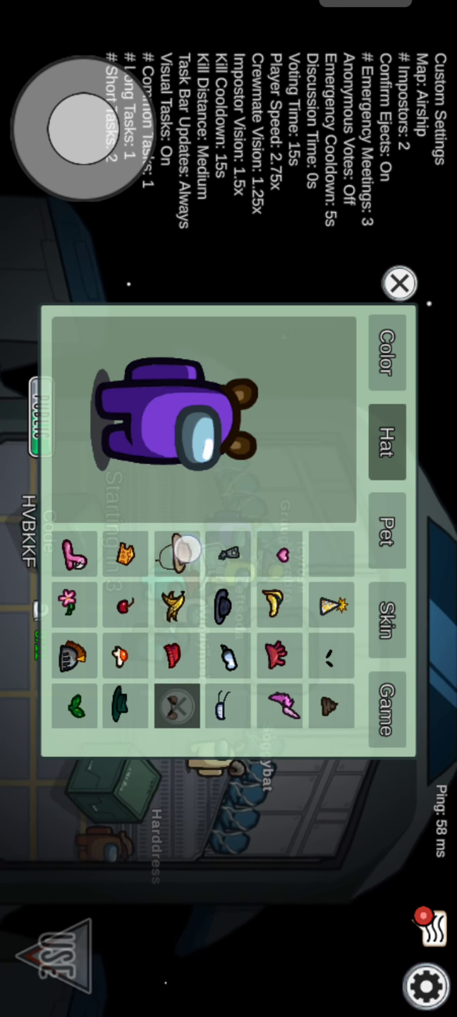
{"action": "left_click", "coordinate": [175, 554]}
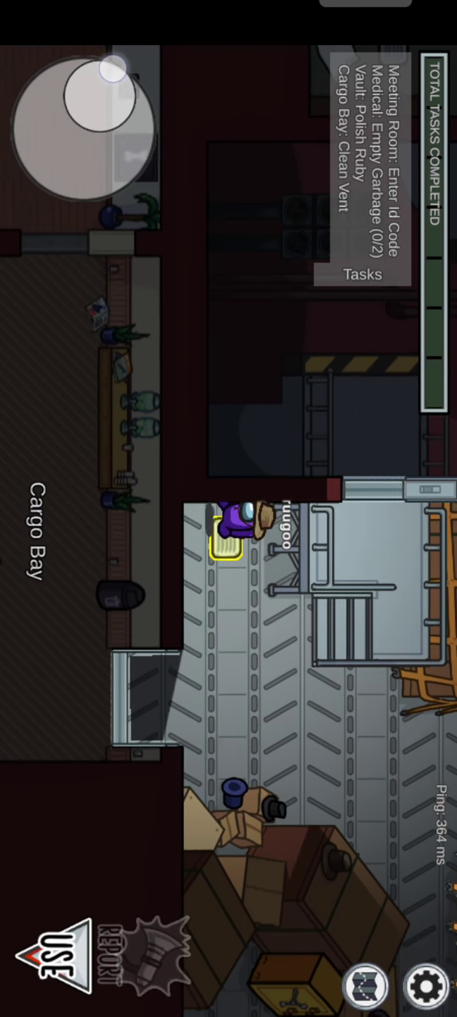
Complete the Cargo Bay Clean Vent task by swiping away the debris.
{"action": "left_click", "coordinate": [53, 951]}
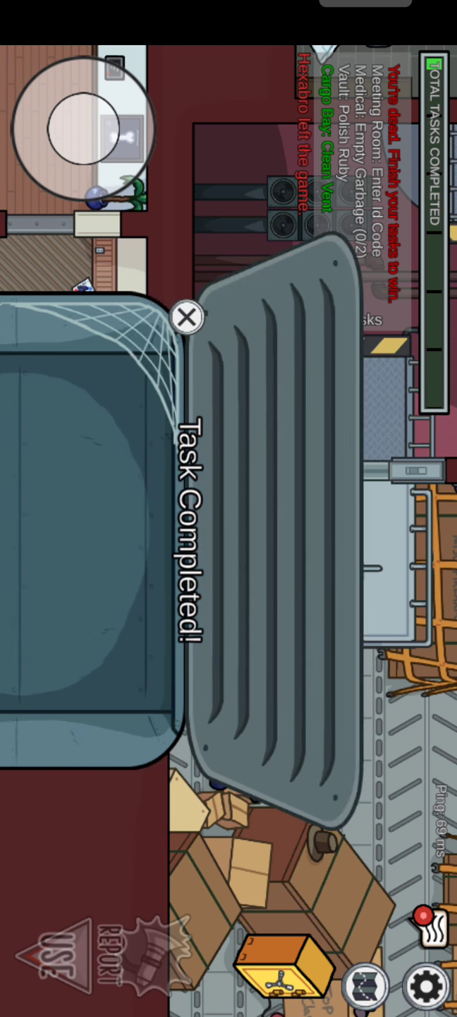
Empty the garbage chute and enter the card's ID number at the Meeting Room keypad.
{"action": "left_click", "coordinate": [186, 317]}
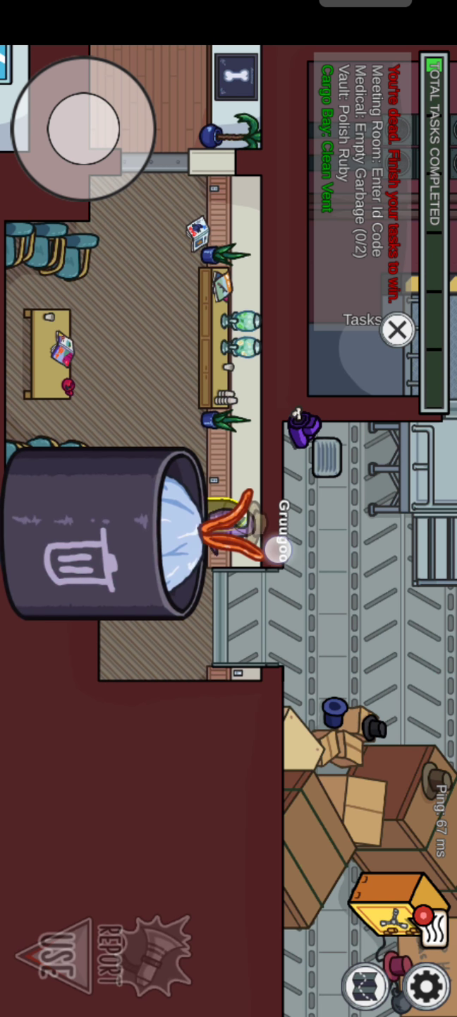
{"action": "left_click", "coordinate": [399, 330]}
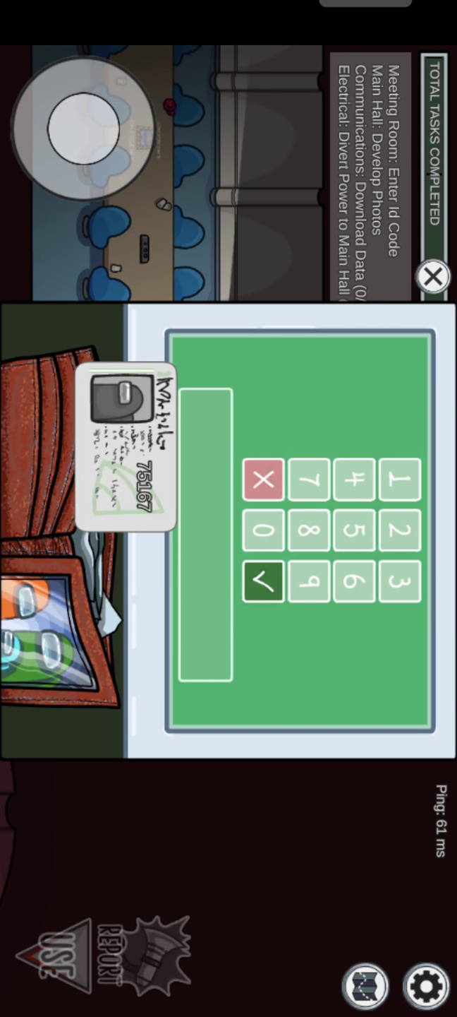
{"action": "left_click", "coordinate": [356, 530]}
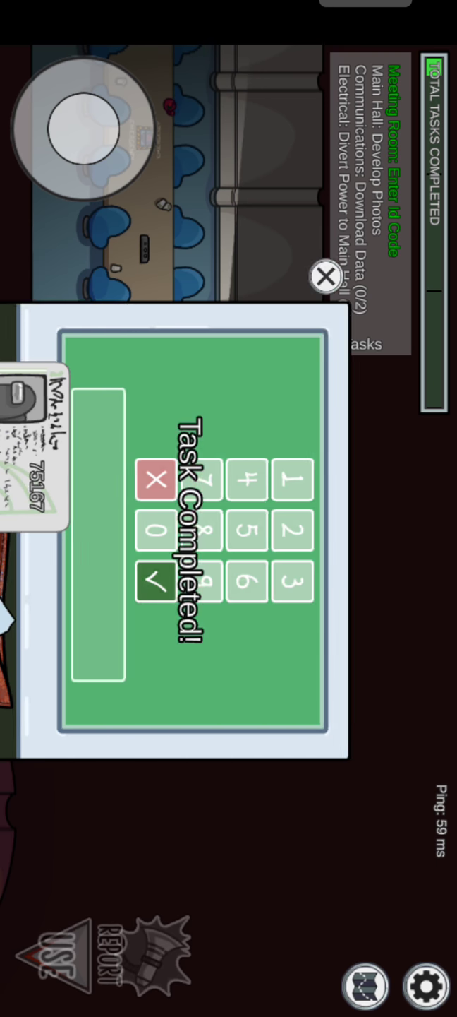
Start developing photos in the Main Hall darkroom and bring up the Communications download panel.
{"action": "left_click", "coordinate": [323, 276]}
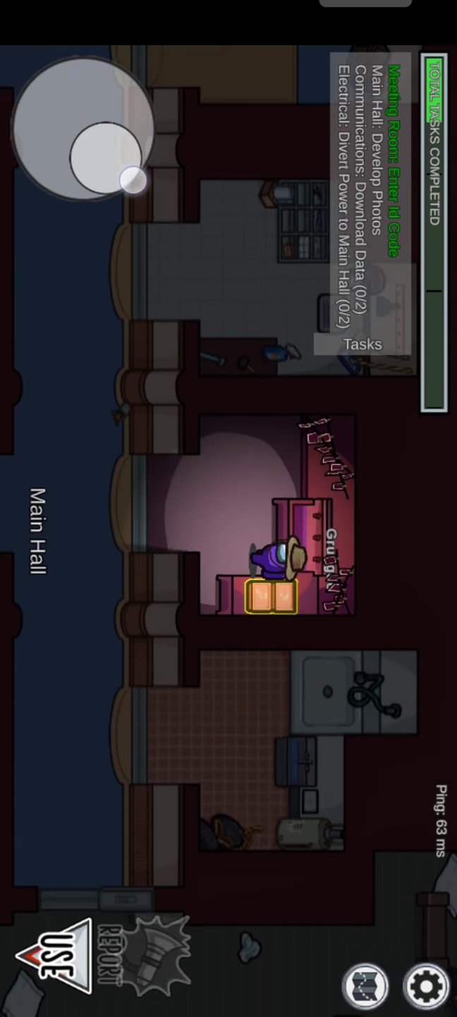
{"action": "left_click", "coordinate": [54, 951]}
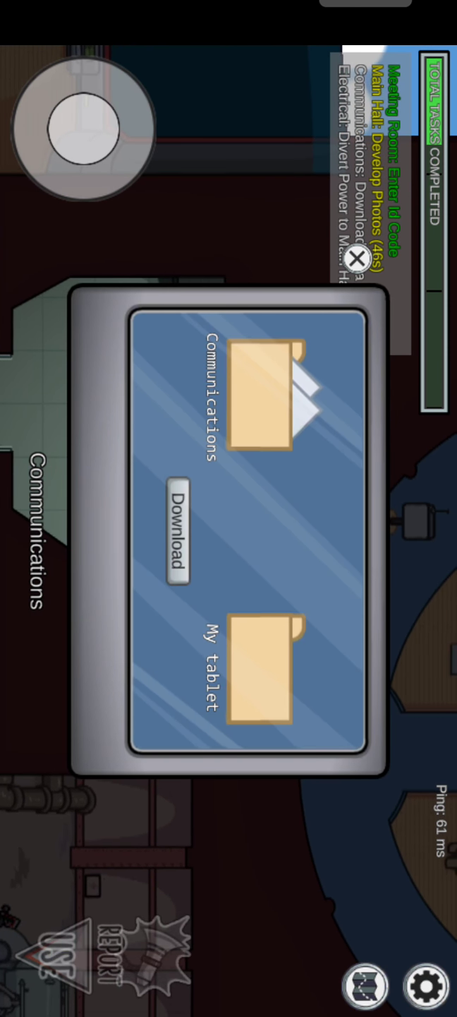
Finish the Communications data download, then walk to Electrical.
{"action": "left_click", "coordinate": [177, 544]}
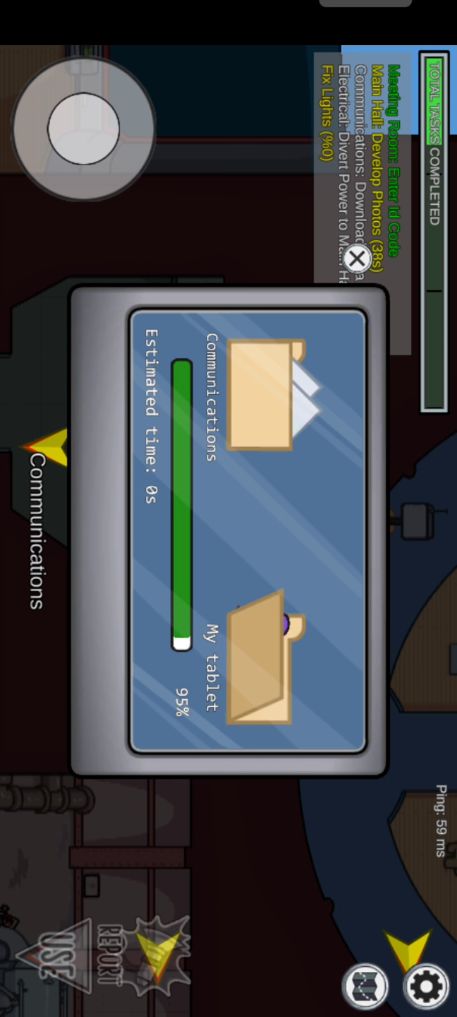
{"action": "left_click", "coordinate": [359, 259]}
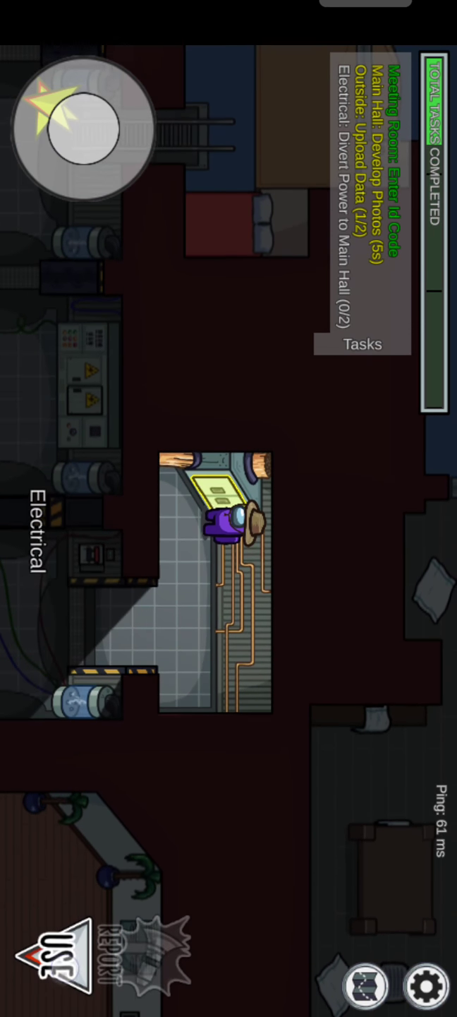
Divert power to Main Hall, then quit the Victory screen to the online menu.
{"action": "left_click", "coordinate": [63, 966]}
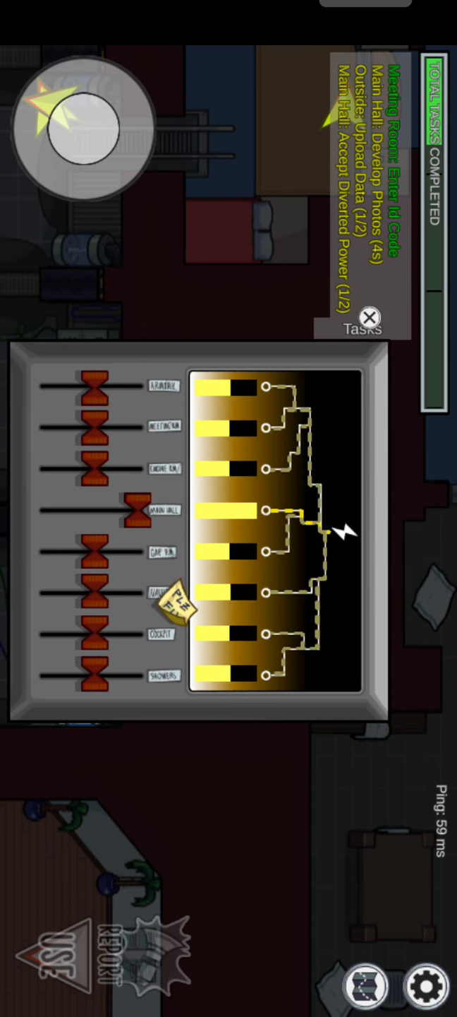
{"action": "left_click", "coordinate": [368, 317]}
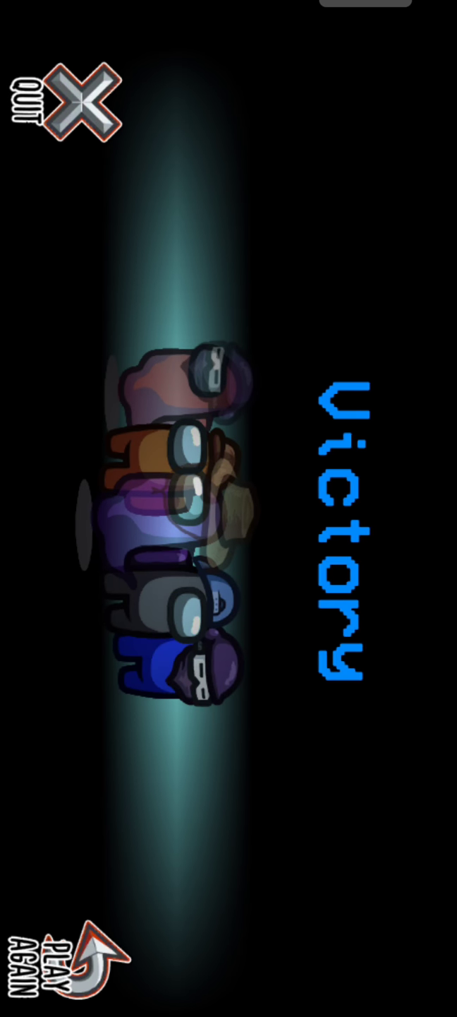
{"action": "left_click", "coordinate": [60, 974]}
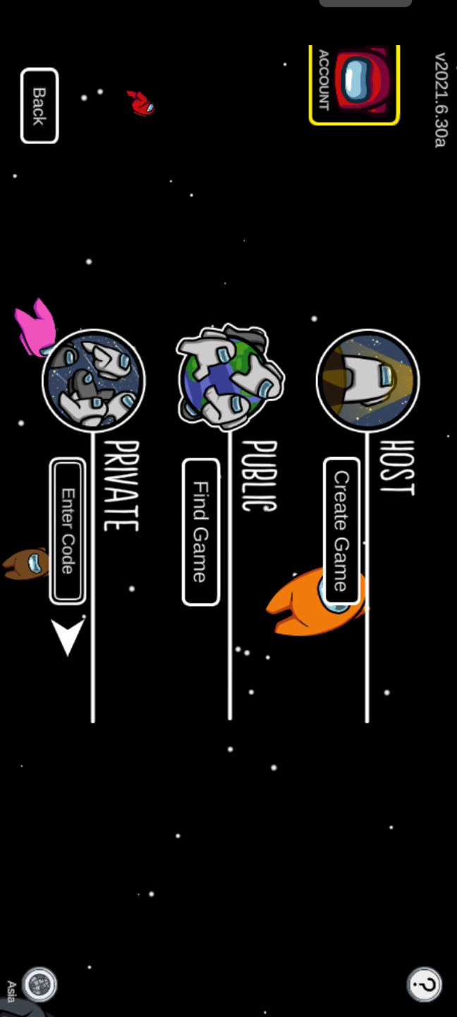